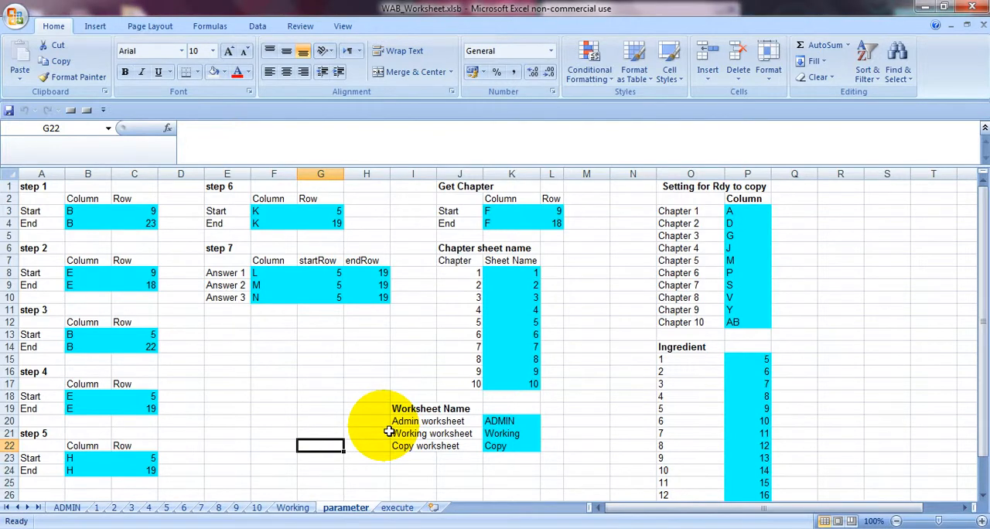
{"action": "mouse_move", "coordinate": [489, 318]}
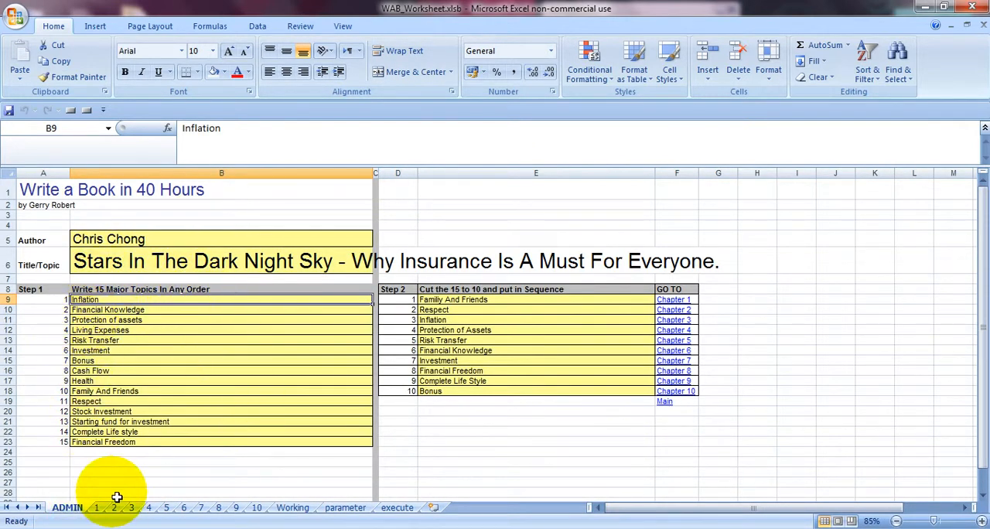
{"action": "mouse_move", "coordinate": [190, 269]}
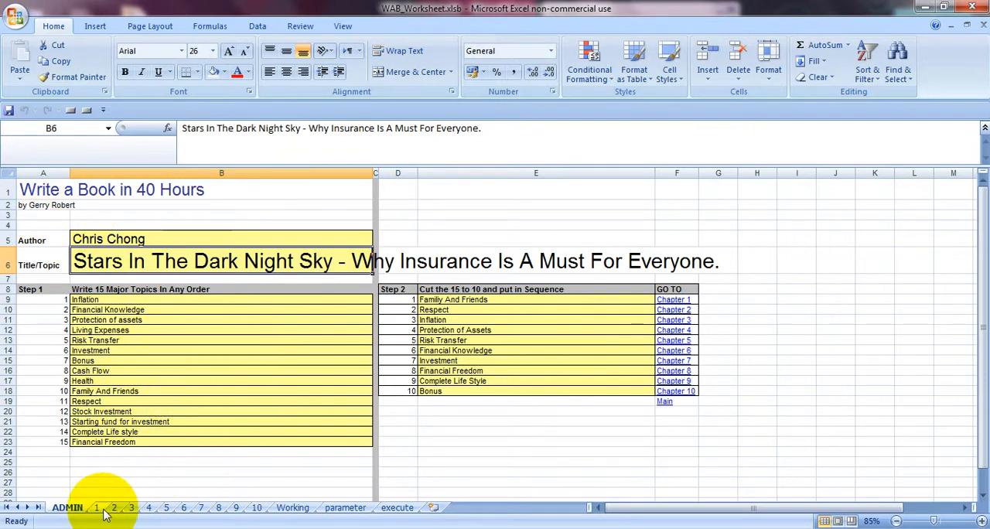
Review the Respect and Family And Friends chapter sheets, then show the compiled Working sheet.
{"action": "left_click", "coordinate": [116, 506]}
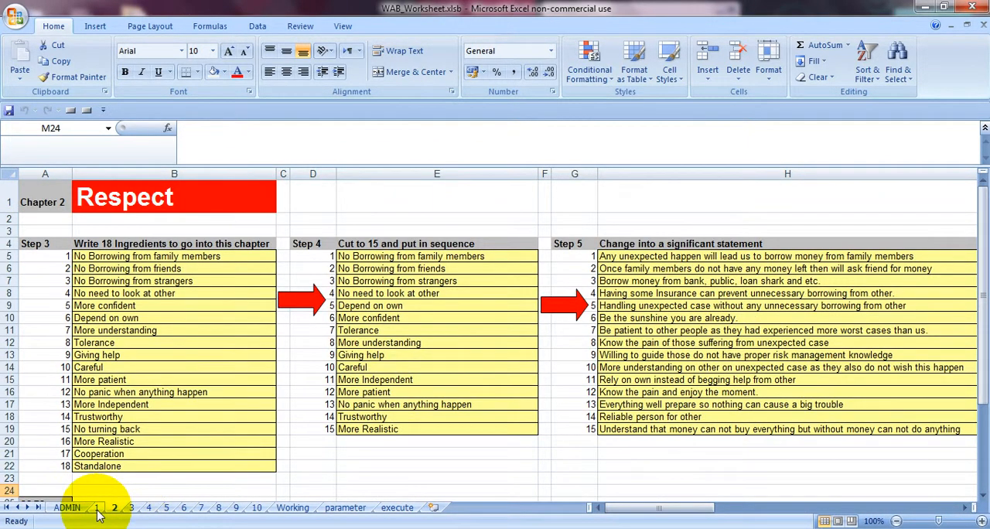
{"action": "left_click", "coordinate": [99, 507]}
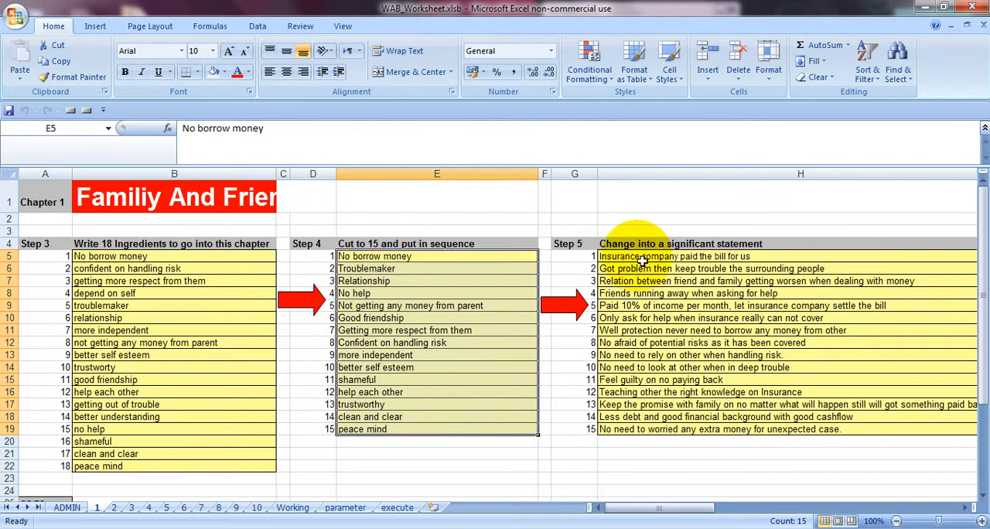
{"action": "left_click", "coordinate": [106, 393]}
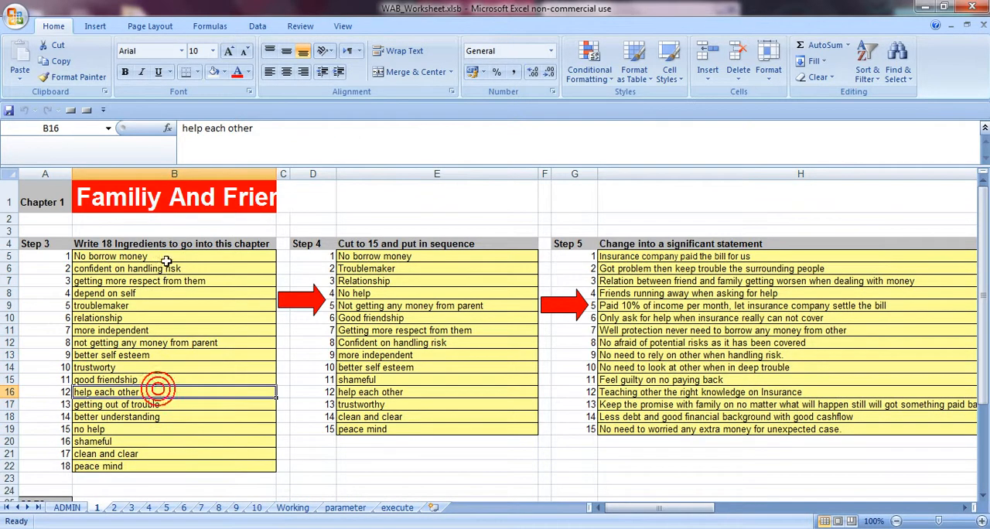
{"action": "left_click", "coordinate": [174, 256]}
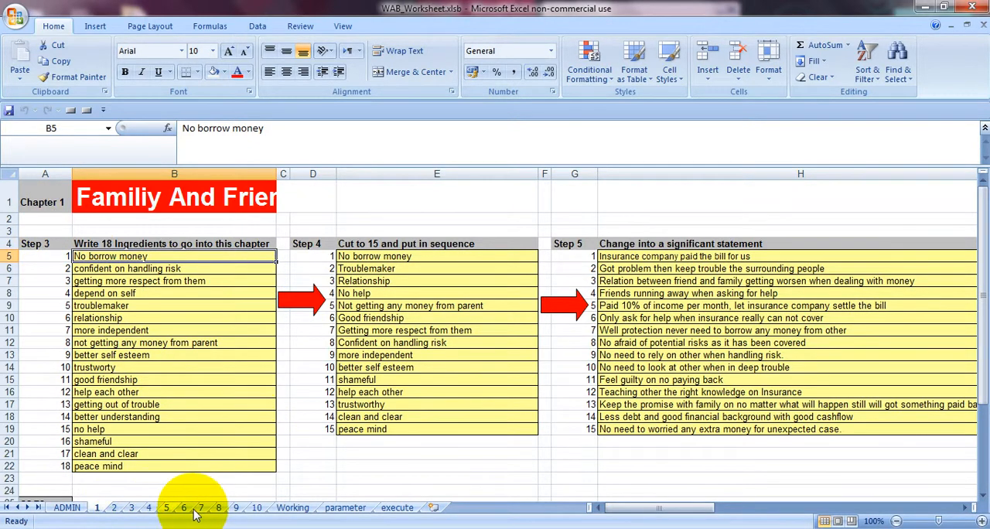
{"action": "left_click", "coordinate": [297, 507]}
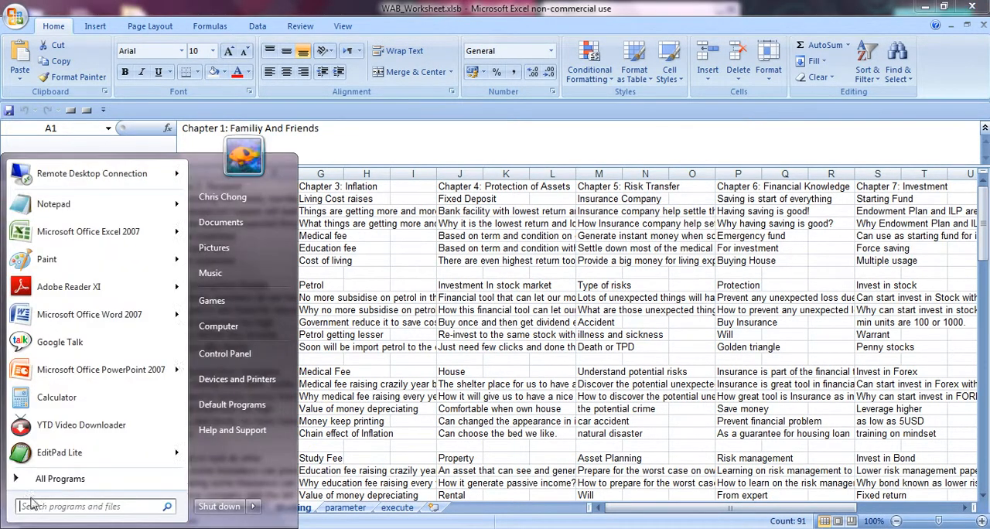
Dismiss the Windows Start menu covering the Working sheet.
{"action": "left_click", "coordinate": [395, 223]}
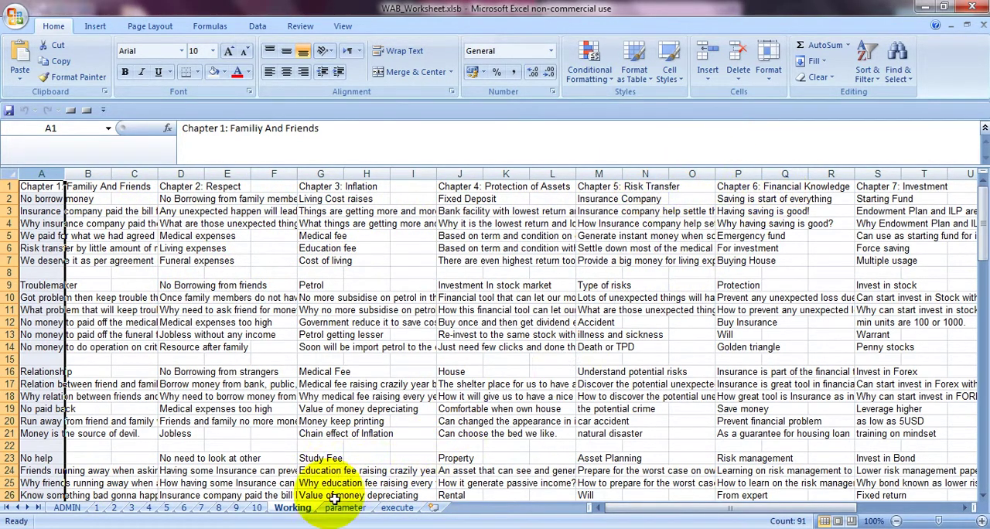
Look over the parameter and chapter 1 sheets, then go to the execute sheet.
{"action": "left_click", "coordinate": [345, 508]}
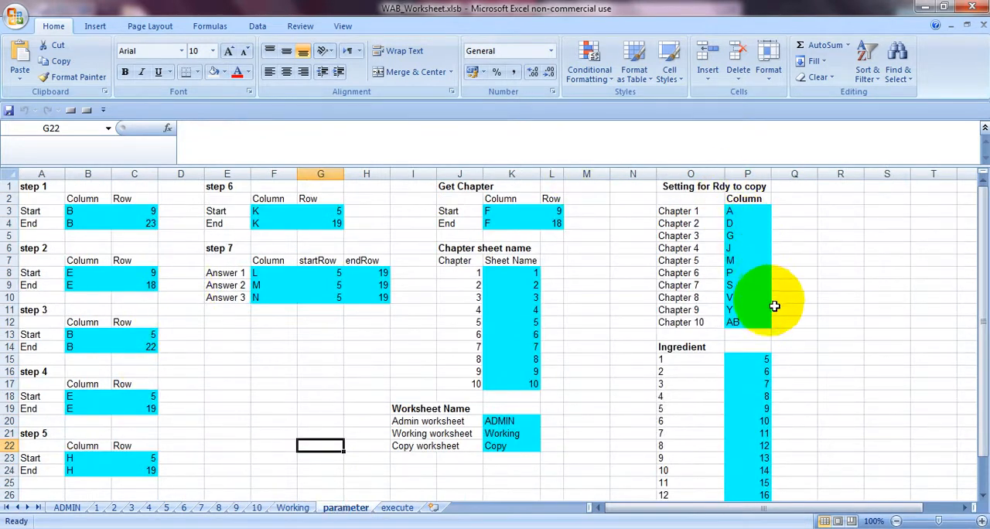
{"action": "mouse_move", "coordinate": [755, 340]}
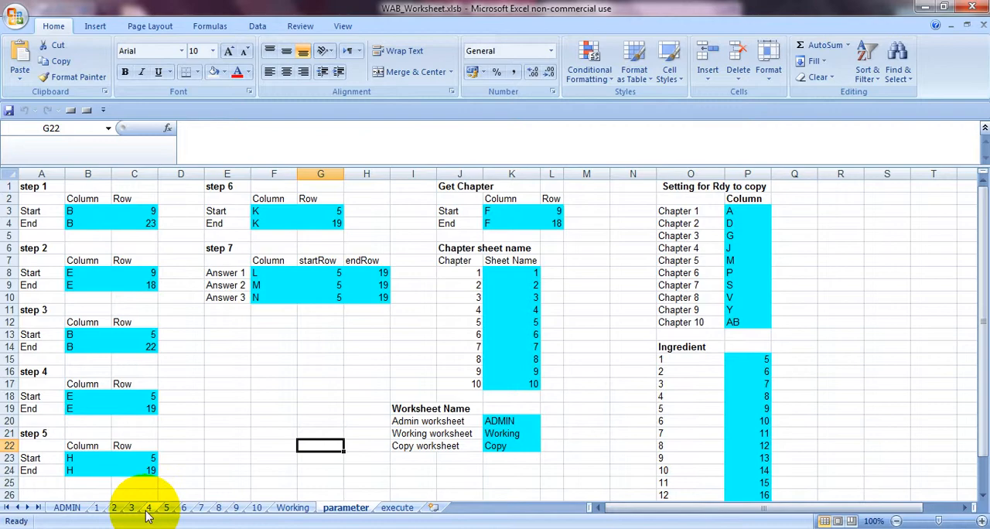
{"action": "left_click", "coordinate": [111, 508]}
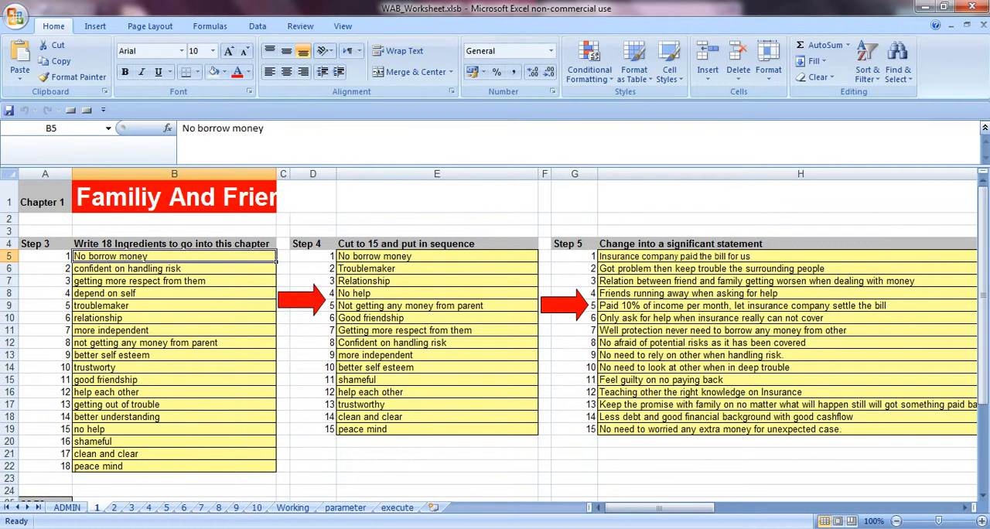
{"action": "left_click", "coordinate": [345, 509]}
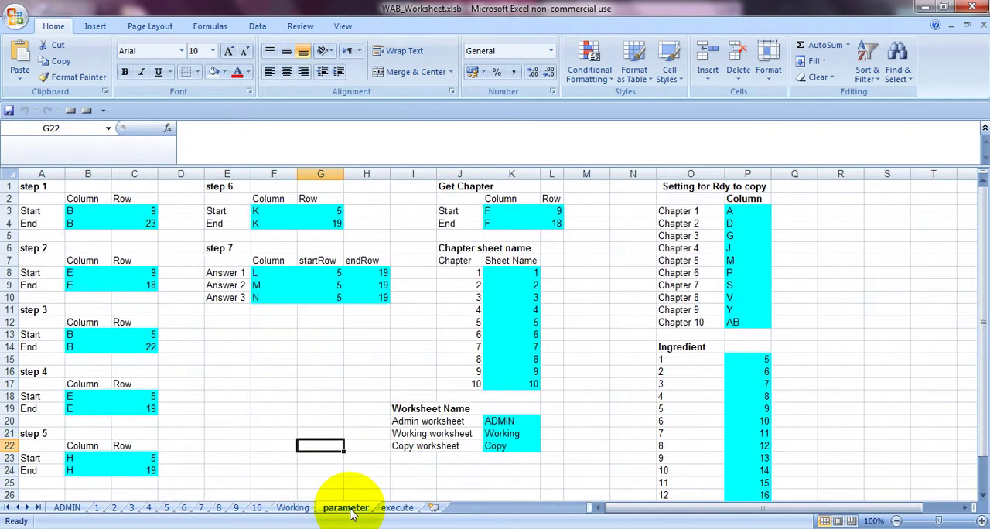
{"action": "left_click", "coordinate": [396, 507]}
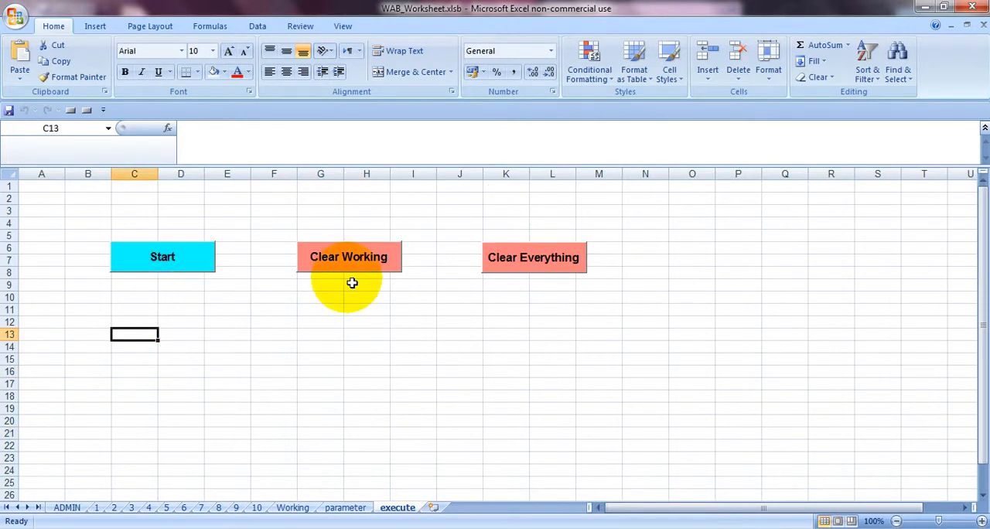
{"action": "mouse_move", "coordinate": [544, 257]}
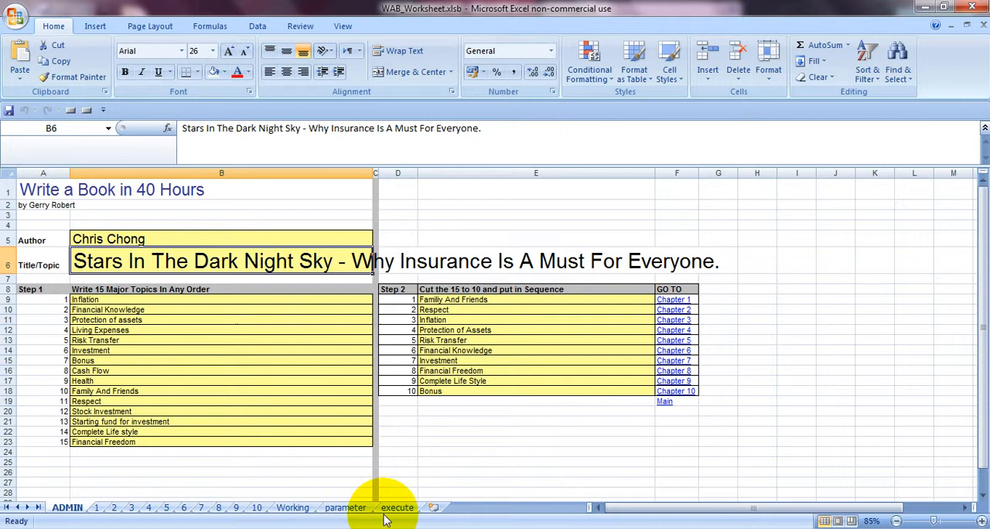
Run Clear Working from the execute sheet, check the chapter 10 Bonus sheet, and return.
{"action": "left_click", "coordinate": [389, 507]}
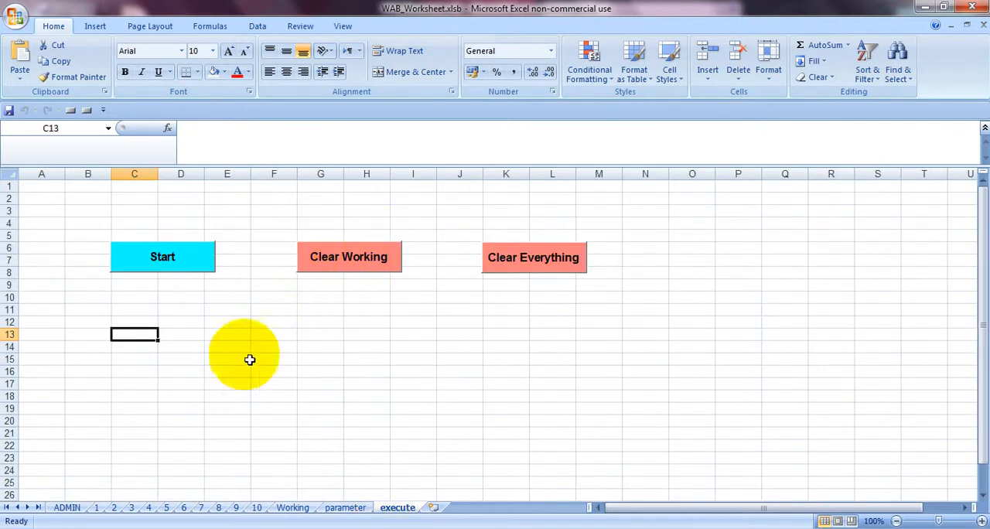
{"action": "left_click", "coordinate": [460, 408]}
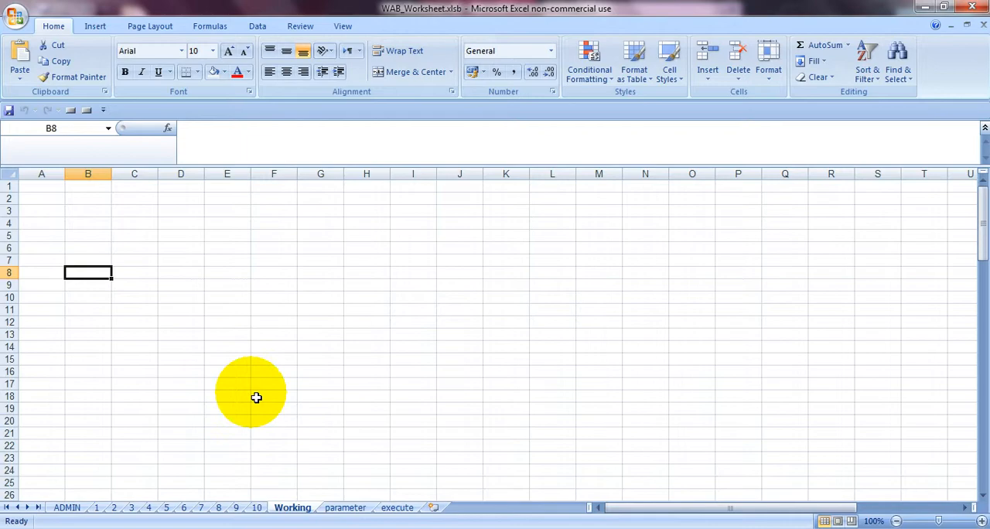
{"action": "left_click", "coordinate": [261, 507]}
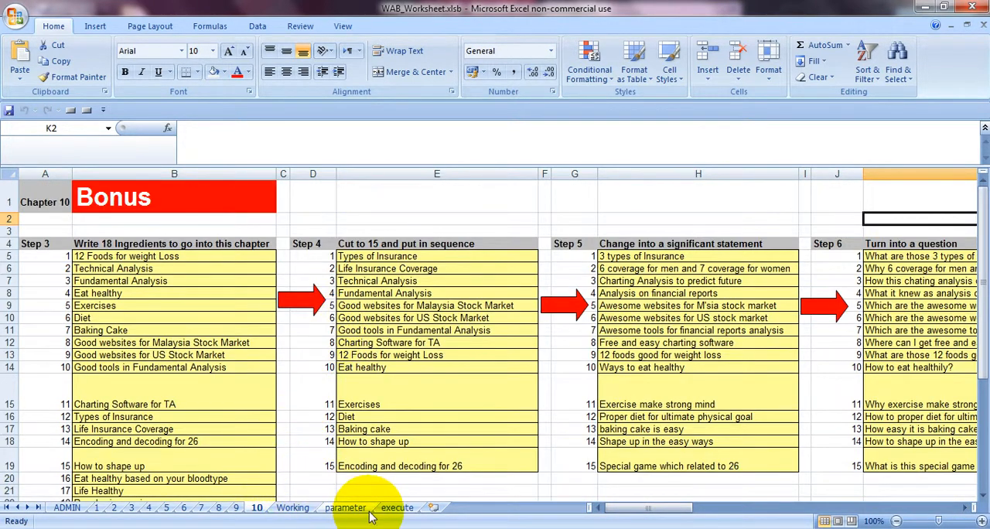
{"action": "left_click", "coordinate": [396, 508]}
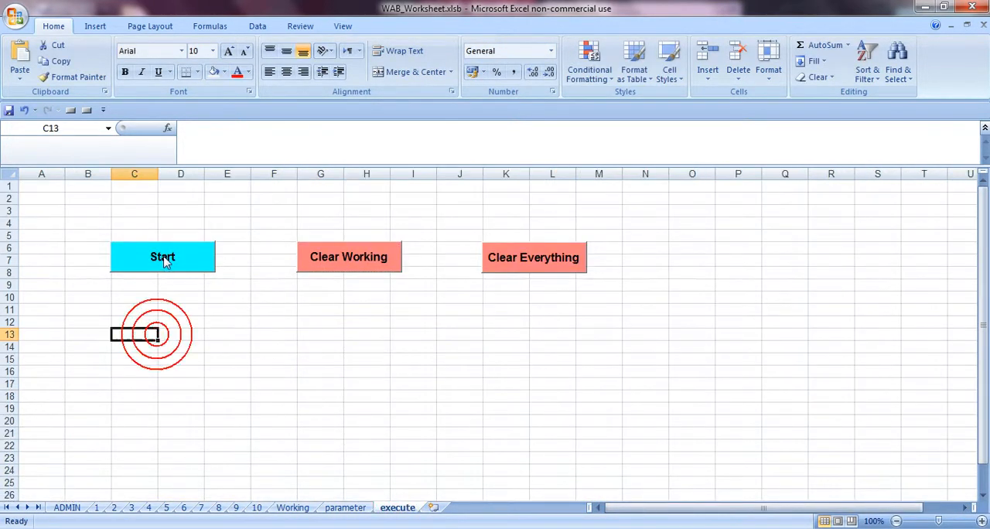
Run the Start export macro to send the chapters into a new Word document.
{"action": "left_click", "coordinate": [162, 257]}
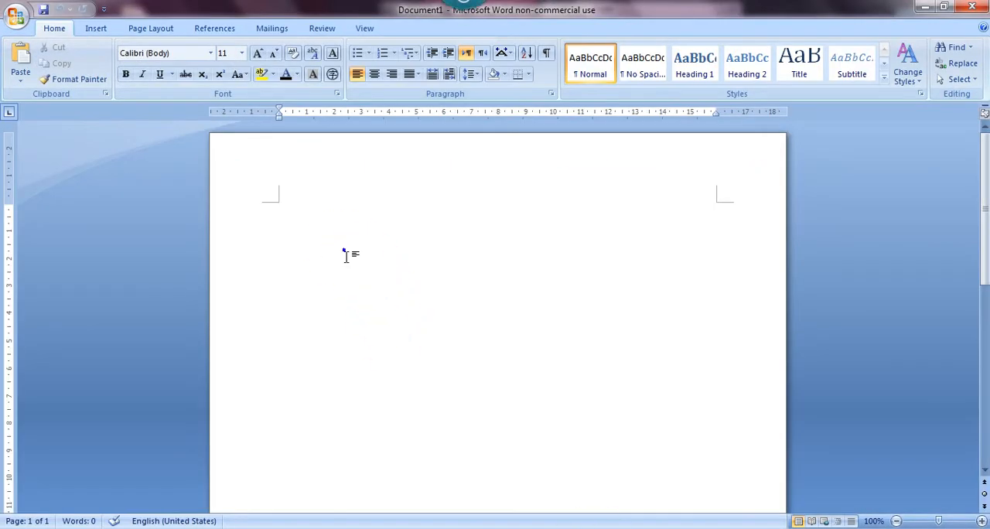
Paste the exported Chapter 1 text into the Word document and scroll through it.
{"action": "right_click", "coordinate": [346, 255]}
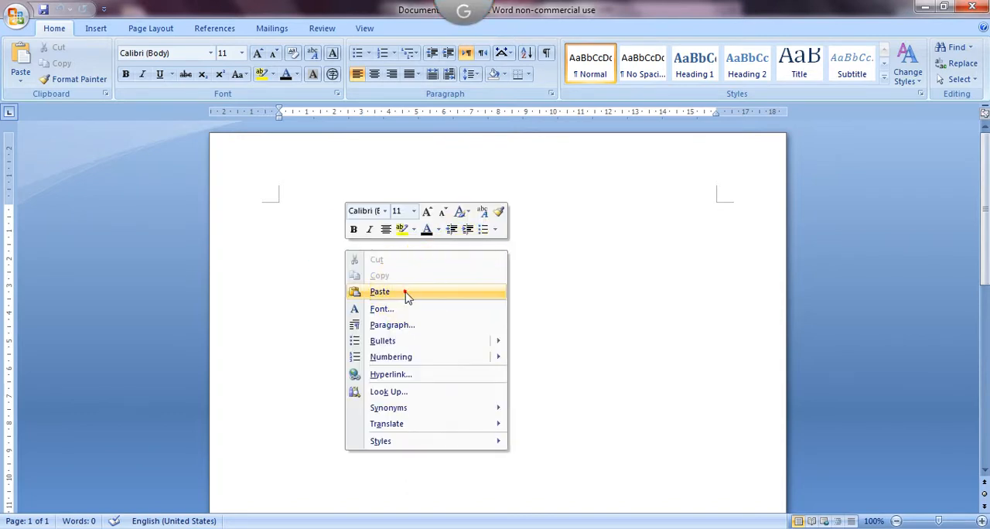
{"action": "left_click", "coordinate": [380, 292]}
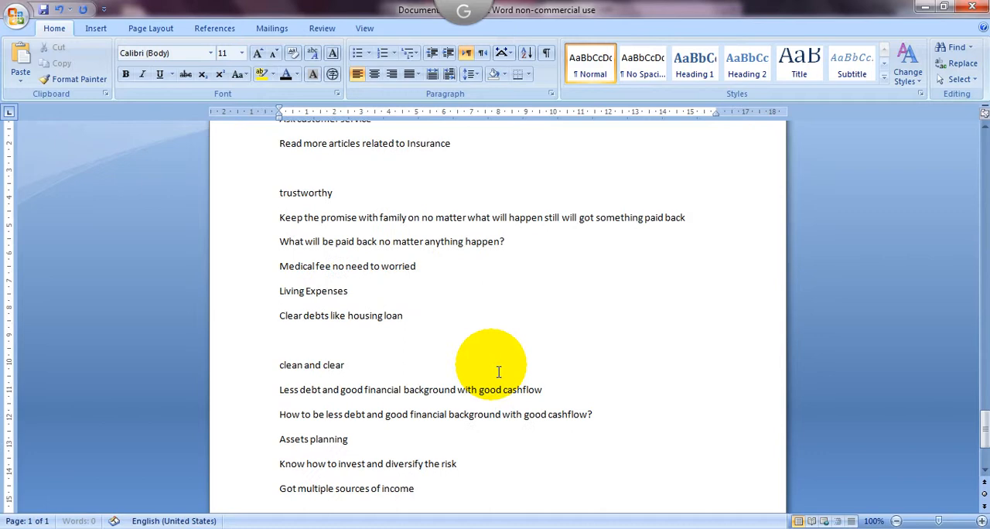
{"action": "scroll", "scroll_direction": "down", "scroll_amount": 3}
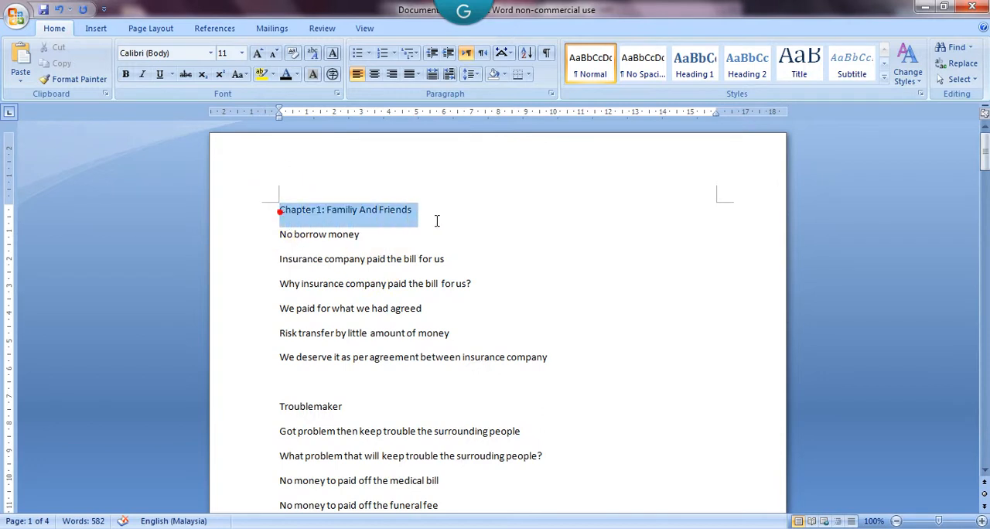
{"action": "left_click", "coordinate": [292, 258]}
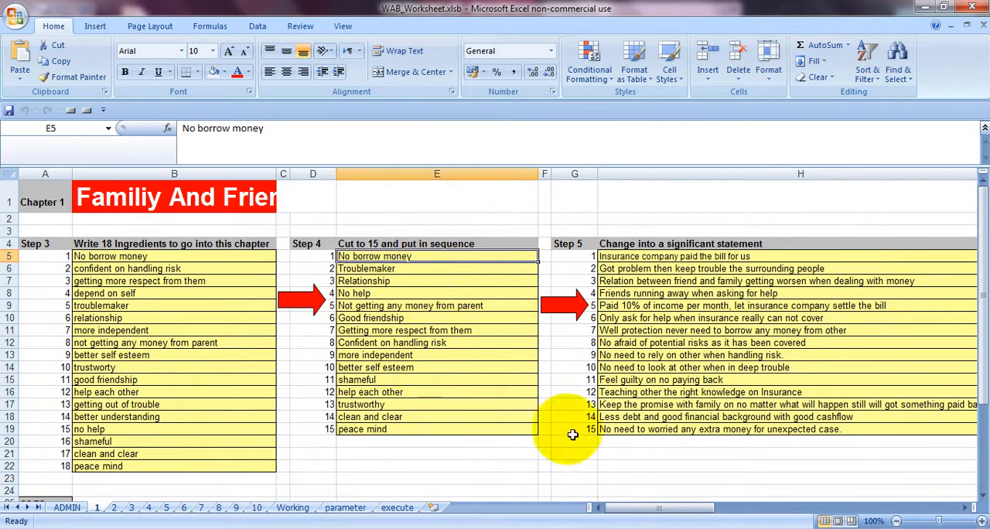
{"action": "mouse_move", "coordinate": [775, 256]}
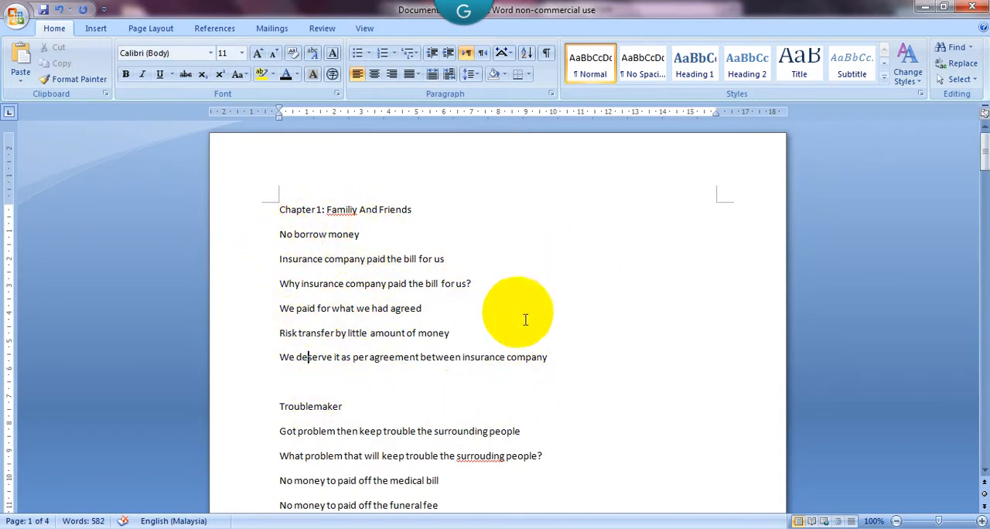
{"action": "mouse_move", "coordinate": [485, 520]}
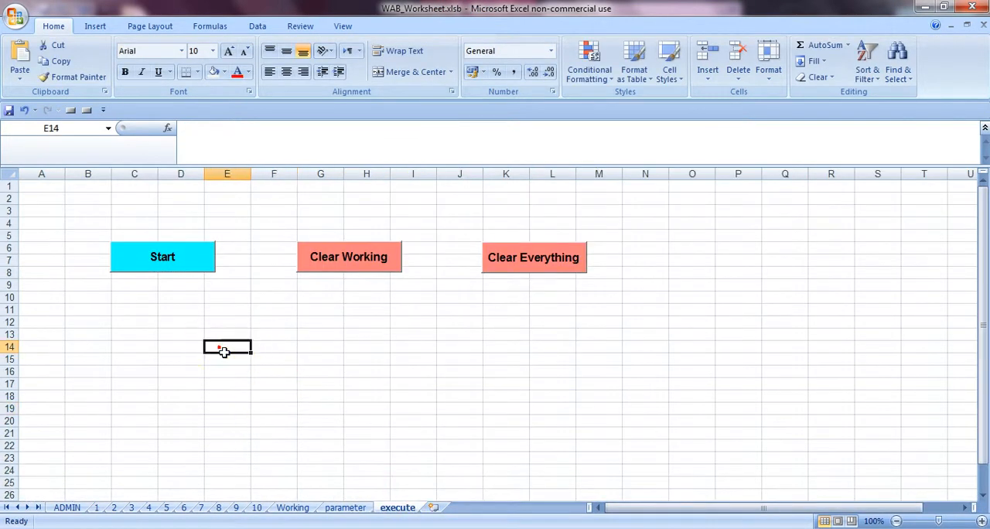
{"action": "left_click", "coordinate": [542, 322]}
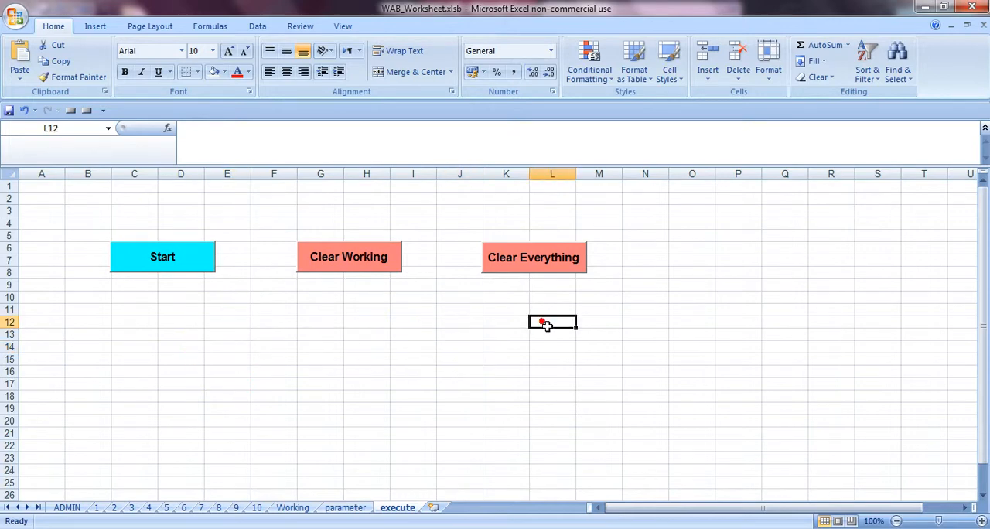
{"action": "left_click", "coordinate": [227, 384]}
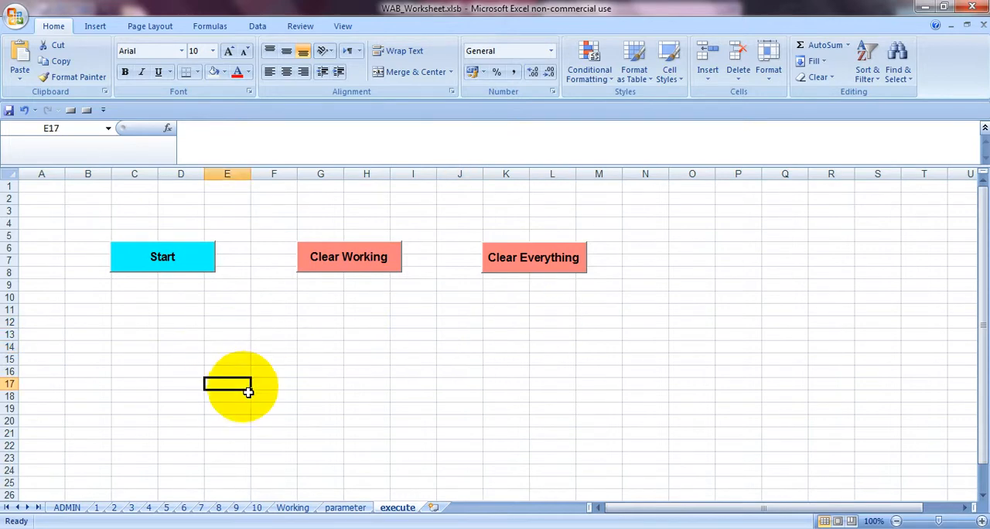
{"action": "mouse_move", "coordinate": [260, 398]}
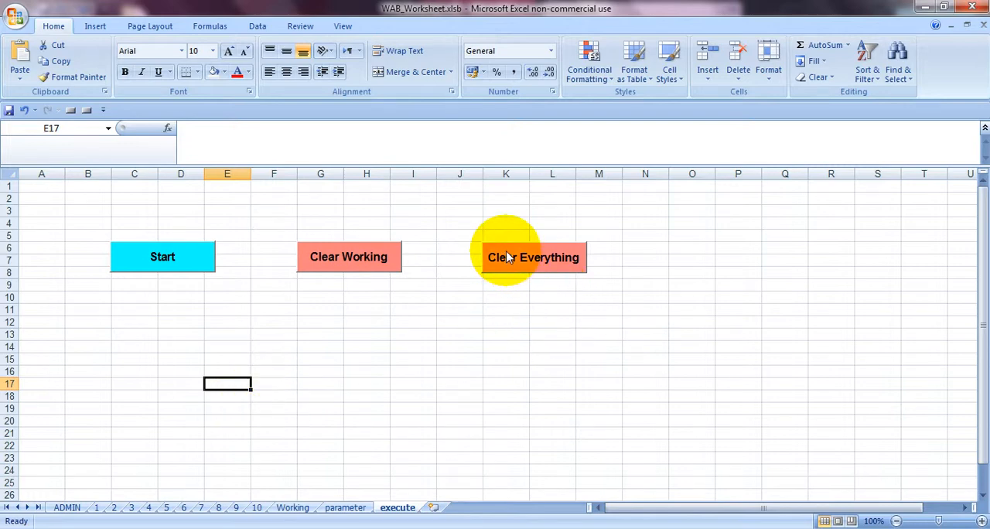
{"action": "mouse_move", "coordinate": [426, 346]}
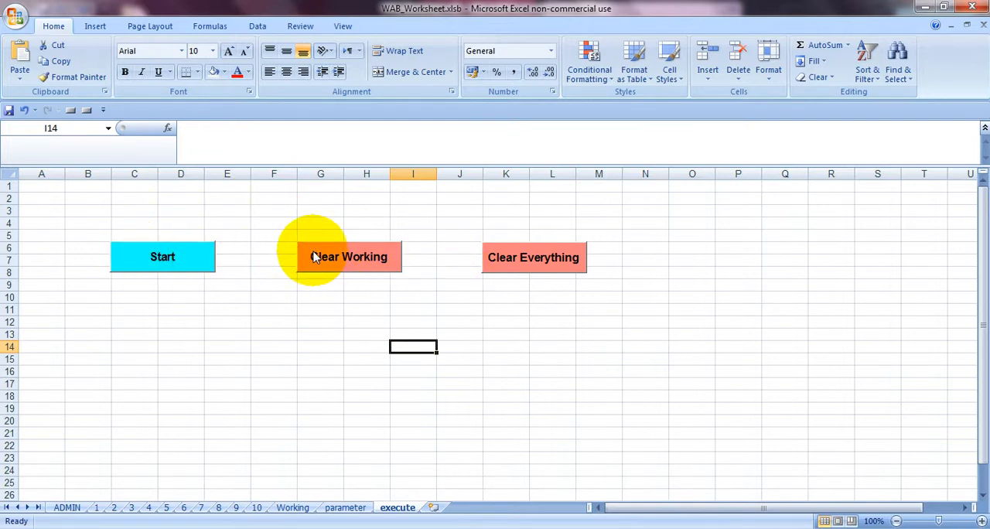
{"action": "mouse_move", "coordinate": [94, 512]}
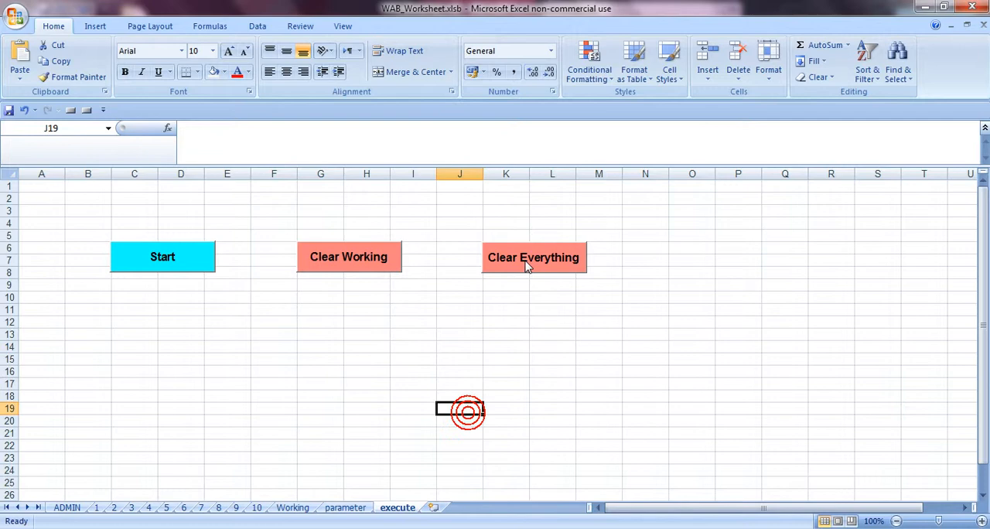
Run Clear Everything and confirm Yes in the Attention dialog.
{"action": "left_click", "coordinate": [533, 257]}
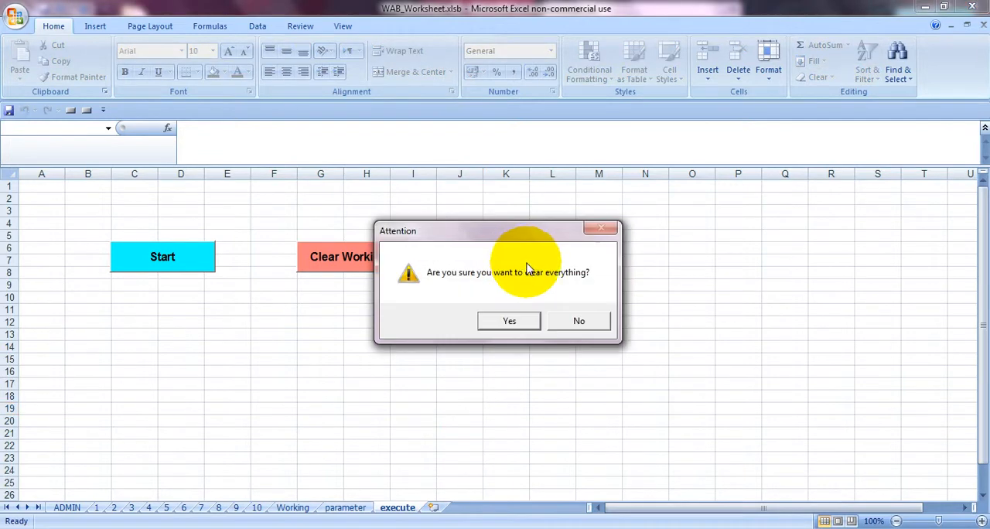
{"action": "mouse_move", "coordinate": [495, 283]}
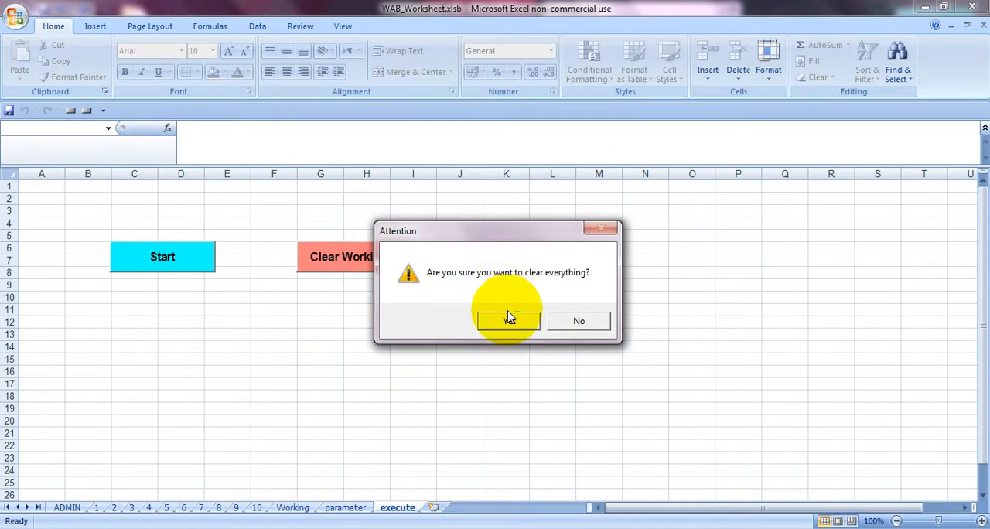
{"action": "left_click", "coordinate": [508, 320]}
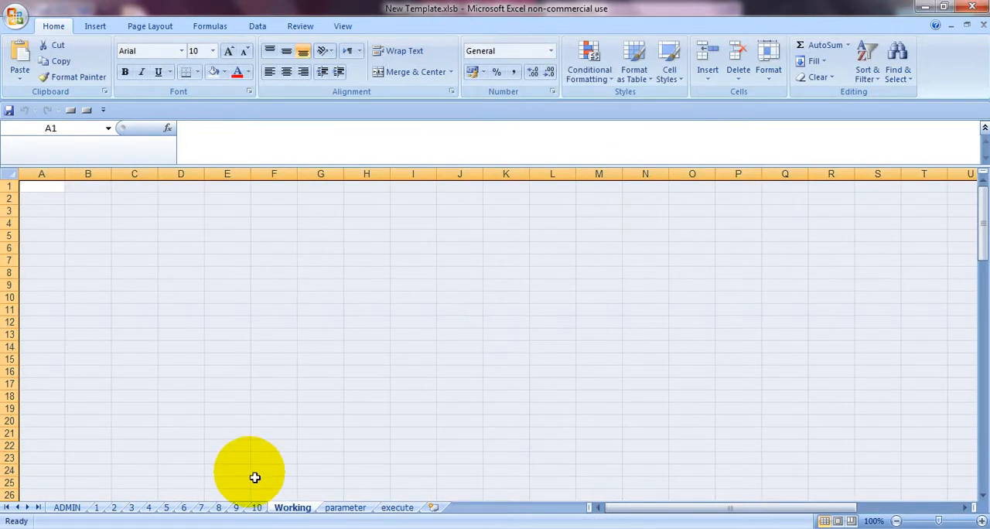
Verify the Chapter 2 and Chapter 8 sheets are blank, then return to execute.
{"action": "left_click", "coordinate": [114, 507]}
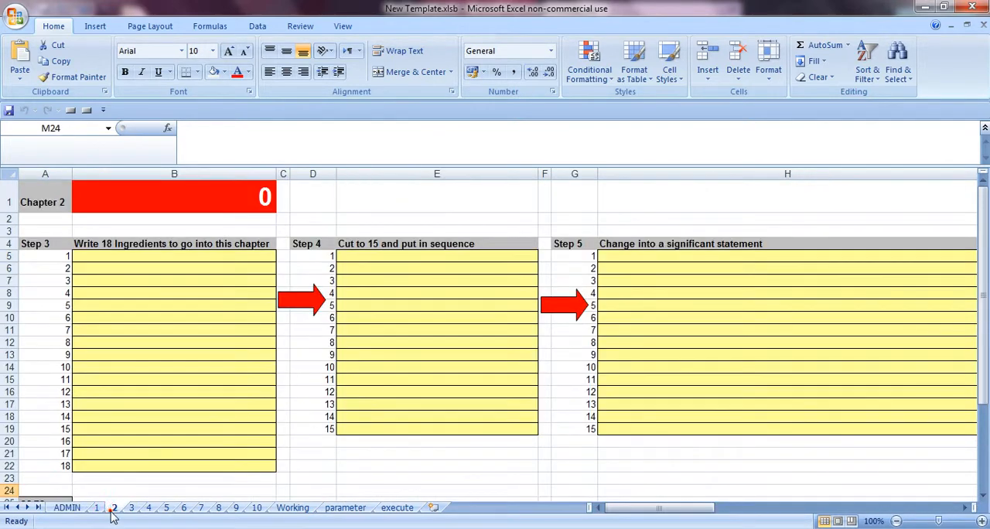
{"action": "left_click", "coordinate": [229, 507]}
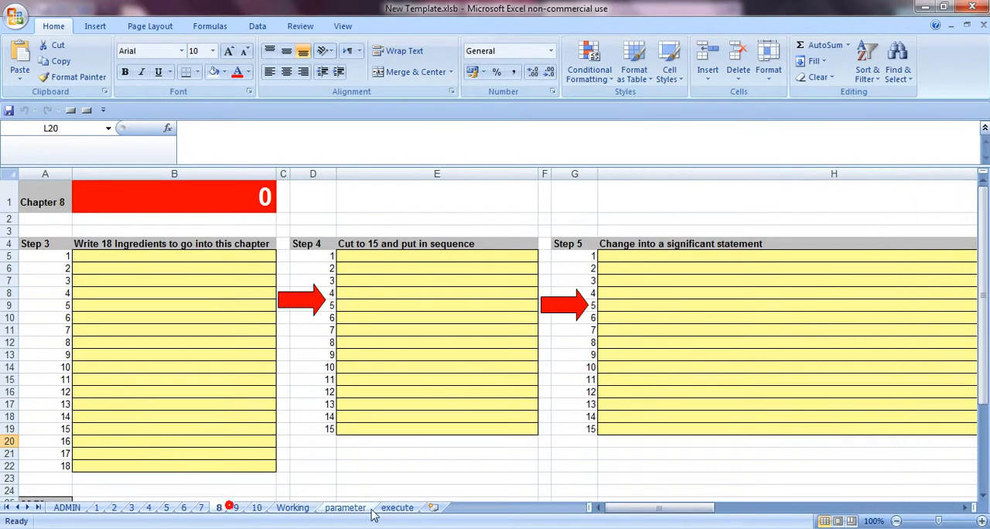
{"action": "left_click", "coordinate": [395, 507]}
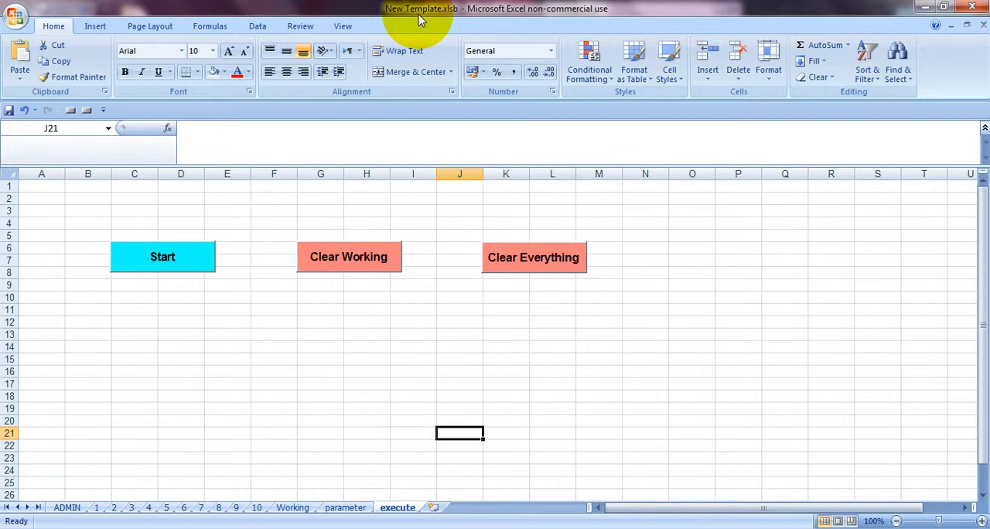
{"action": "mouse_move", "coordinate": [432, 28]}
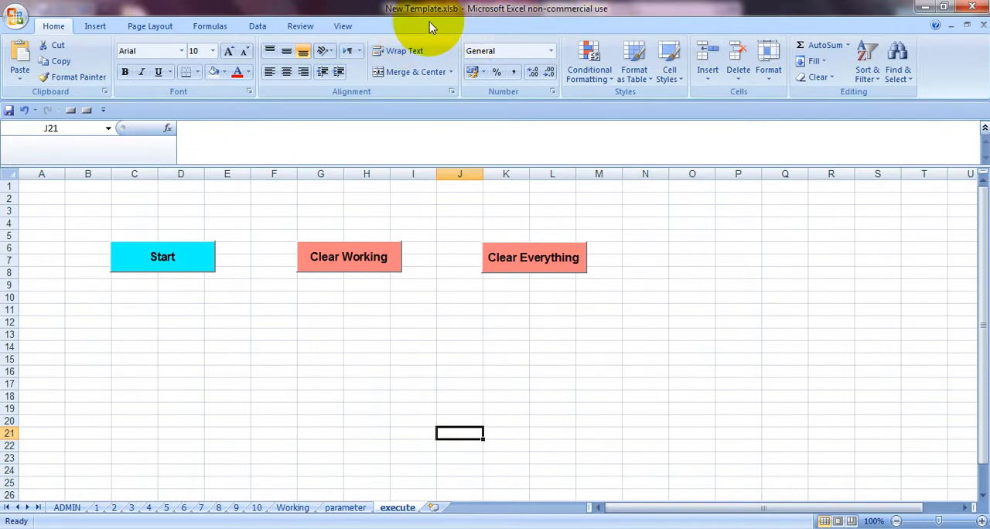
{"action": "mouse_move", "coordinate": [277, 273]}
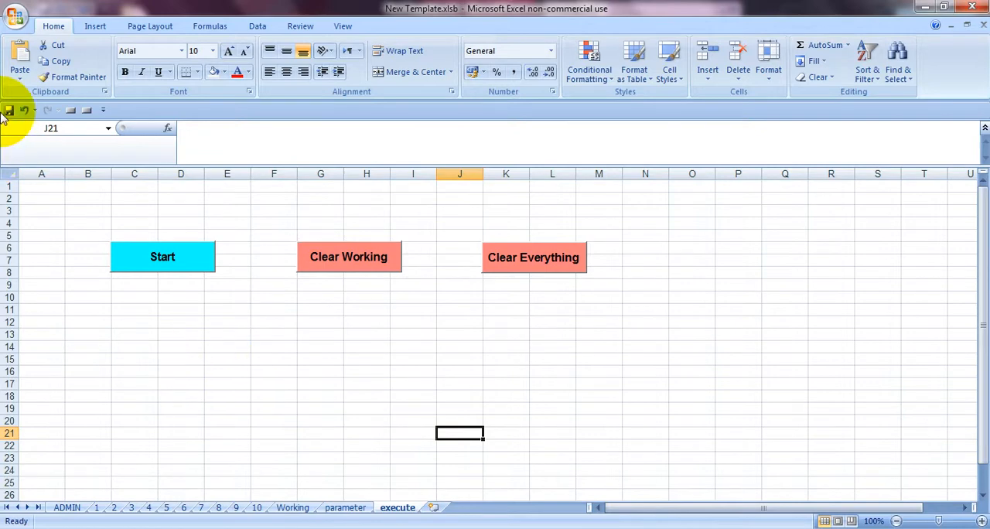
{"action": "mouse_move", "coordinate": [9, 110]}
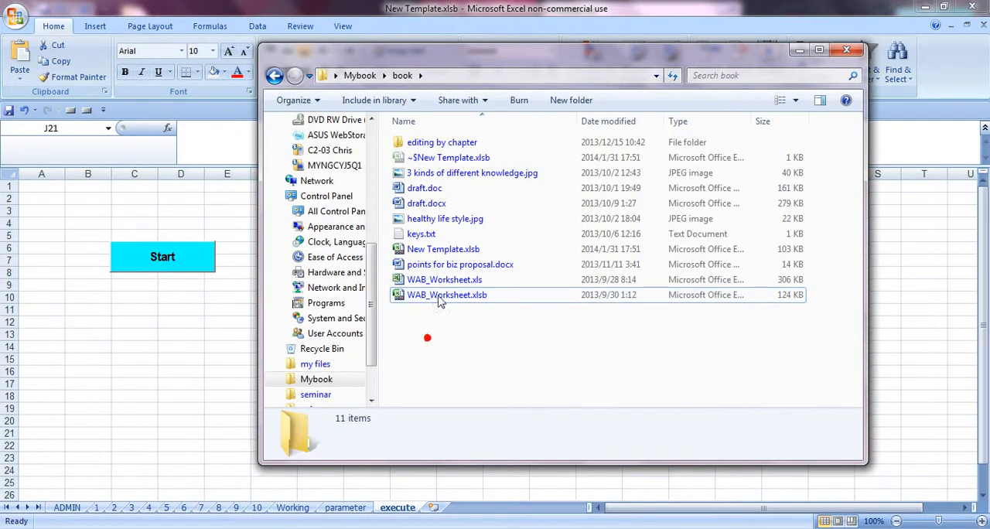
View WAB_Worksheet.xlsb's details in the book folder to compare with New Template.xlsb.
{"action": "left_click", "coordinate": [443, 248]}
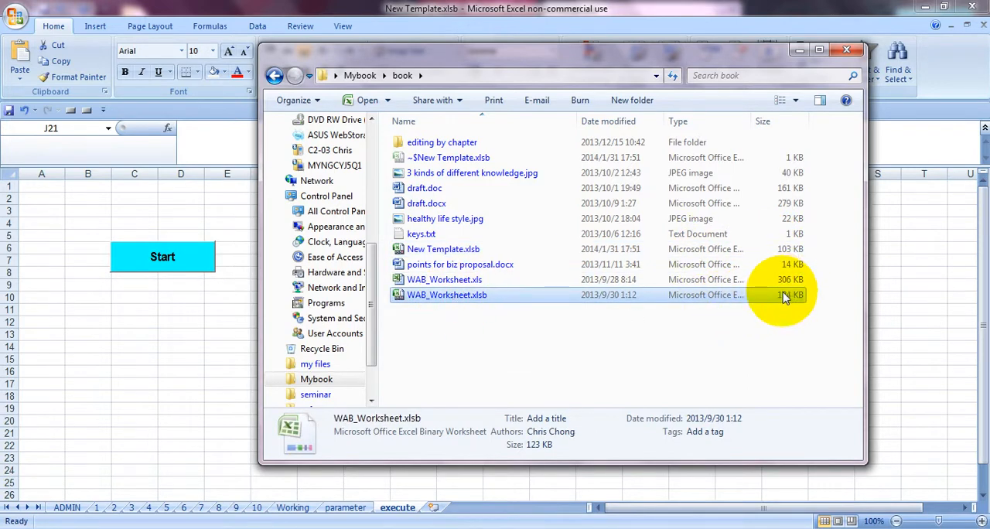
{"action": "mouse_move", "coordinate": [486, 302]}
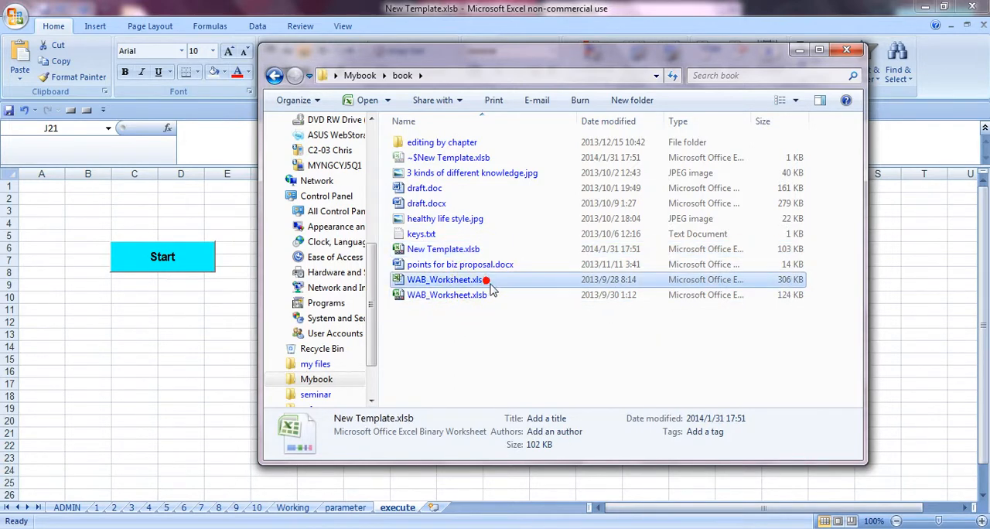
{"action": "left_click", "coordinate": [447, 295]}
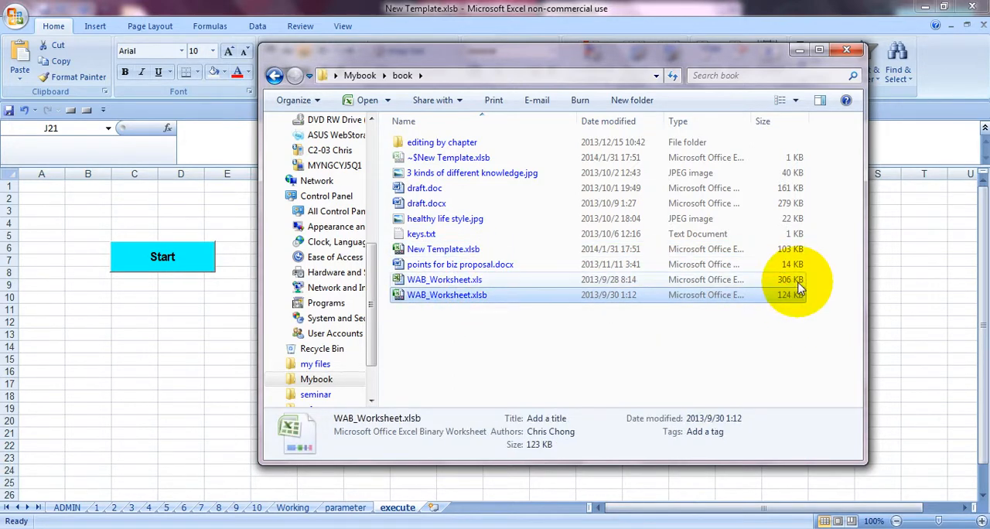